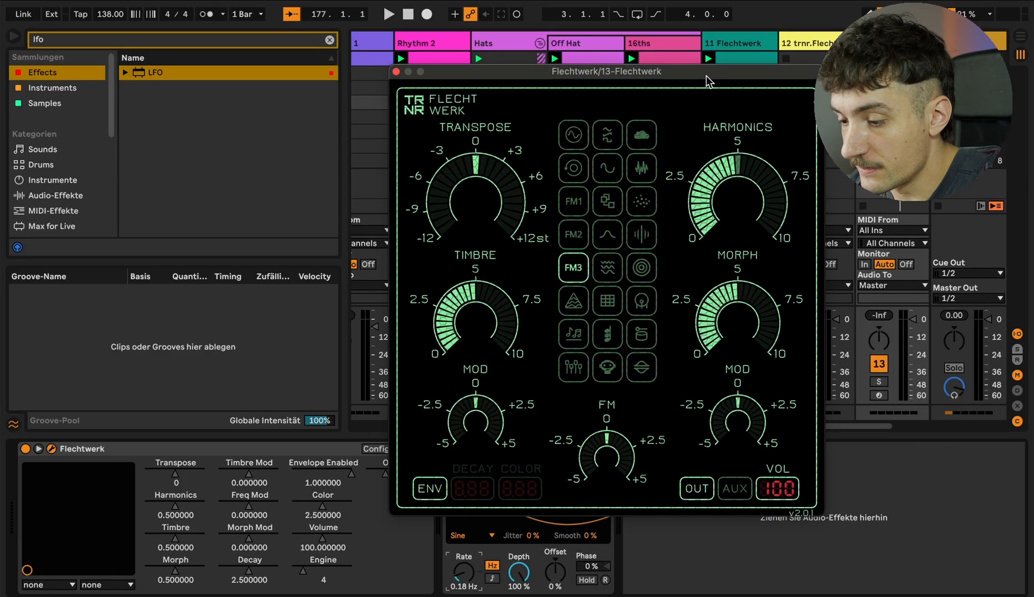
Watch the LFO cycle the Flechtwerk engine selector on track 13 through its modes
{"action": "left_click", "coordinate": [641, 367]}
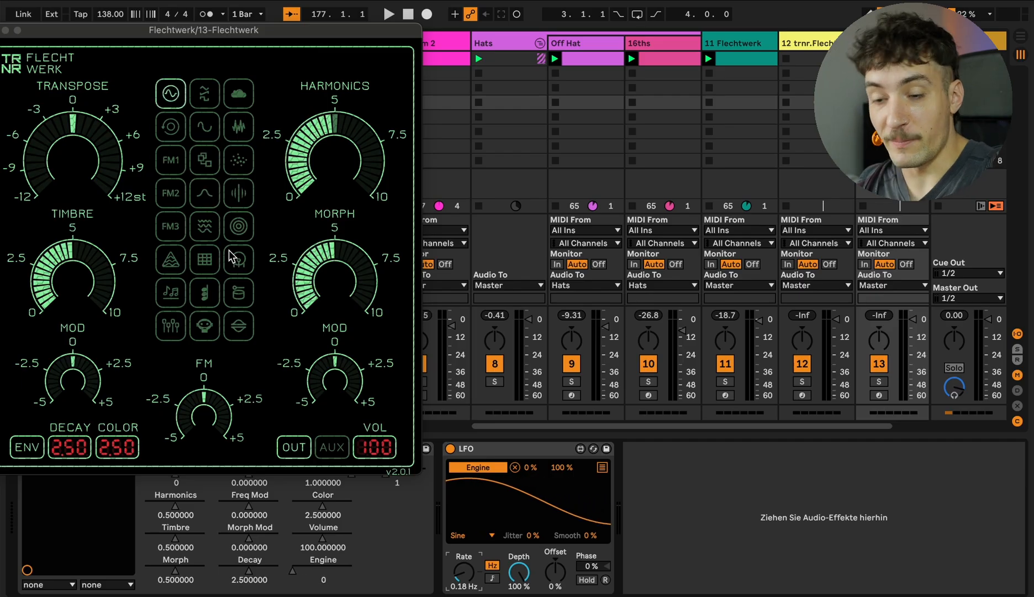
{"action": "left_click", "coordinate": [239, 126]}
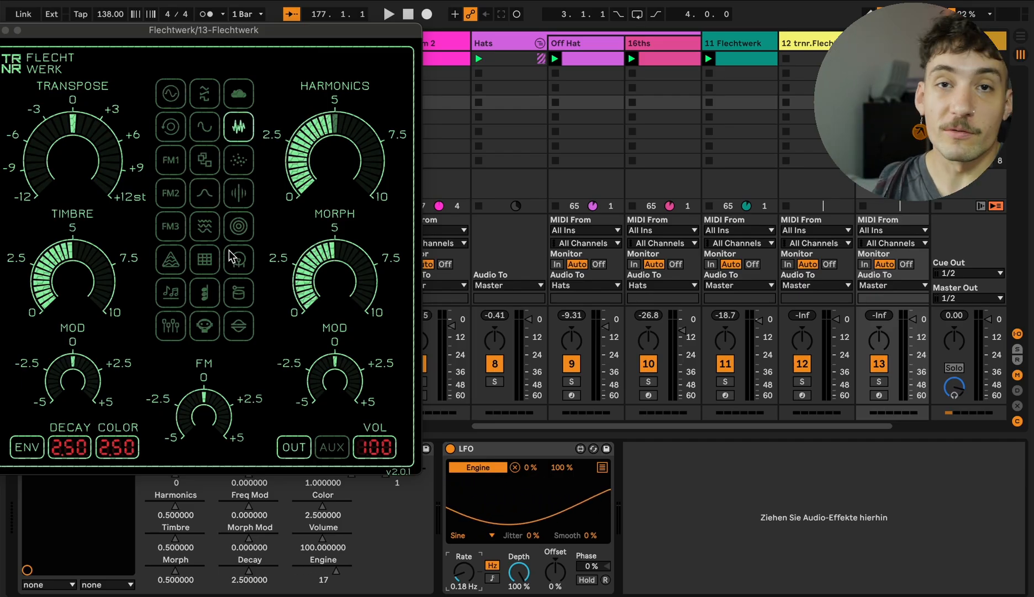
{"action": "left_click", "coordinate": [205, 326]}
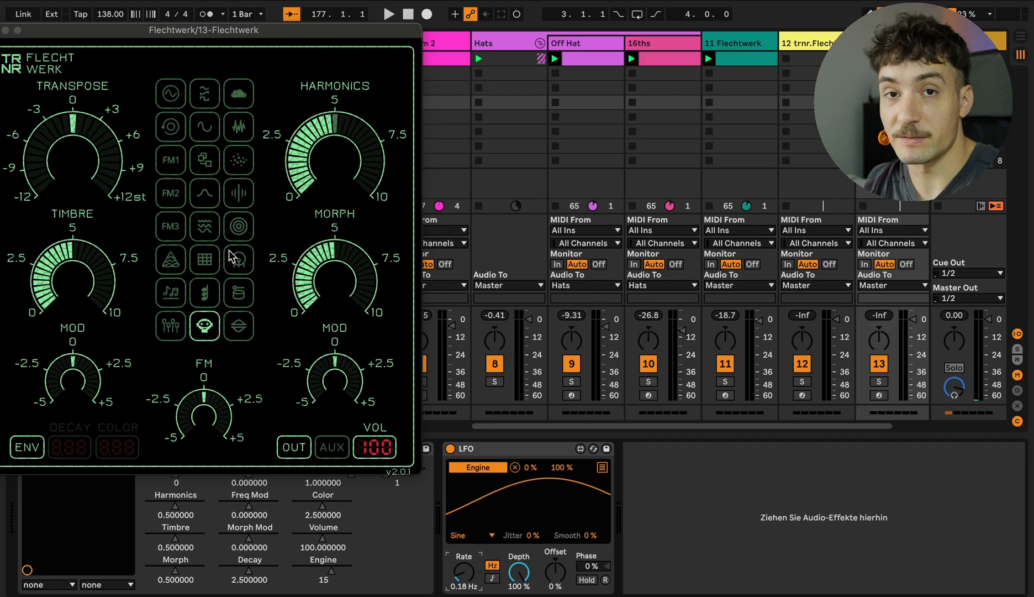
{"action": "left_click", "coordinate": [170, 126]}
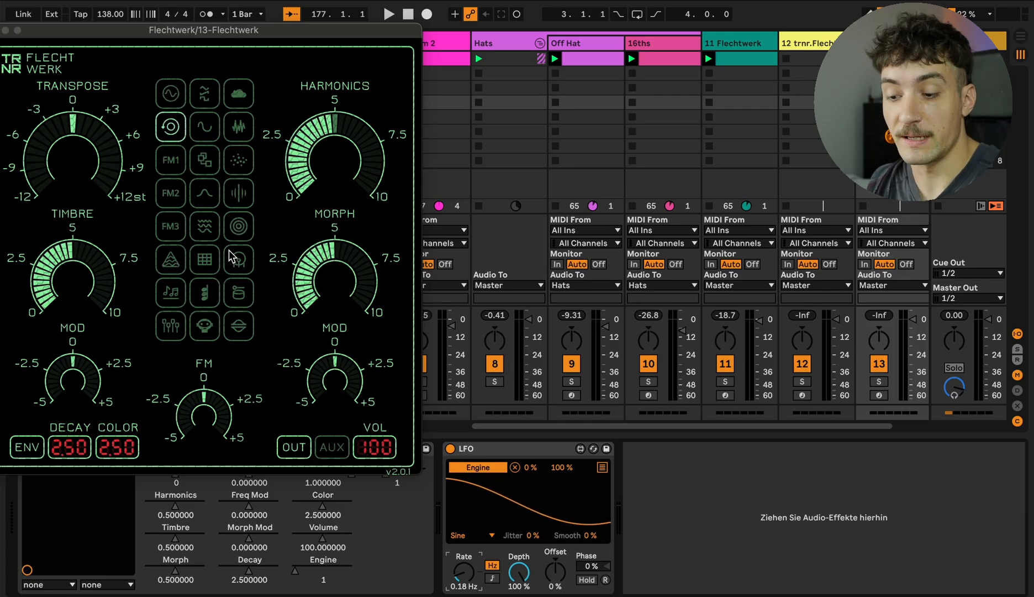
{"action": "left_click", "coordinate": [239, 293]}
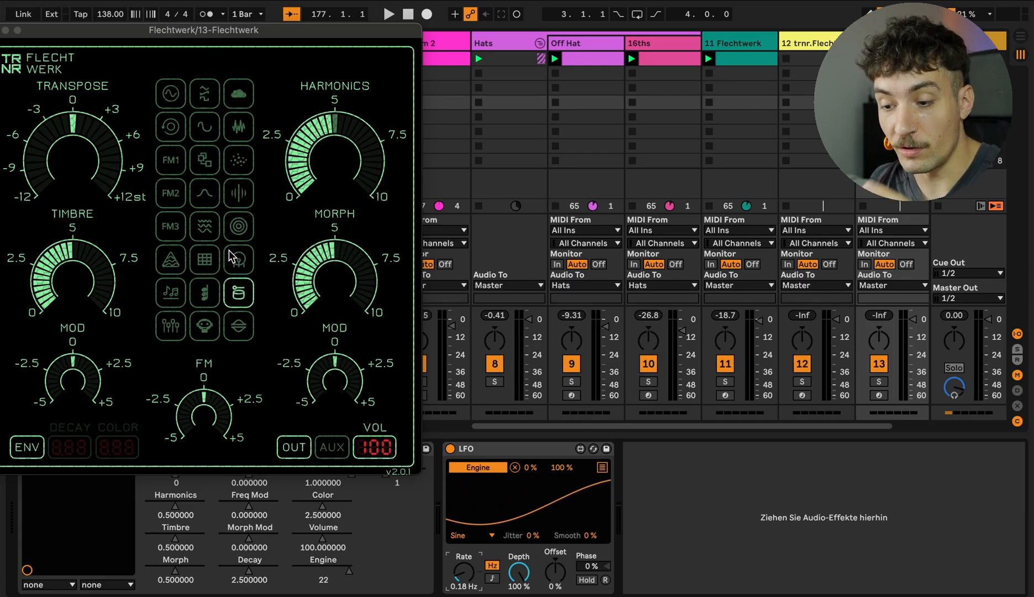
{"action": "left_click", "coordinate": [205, 93]}
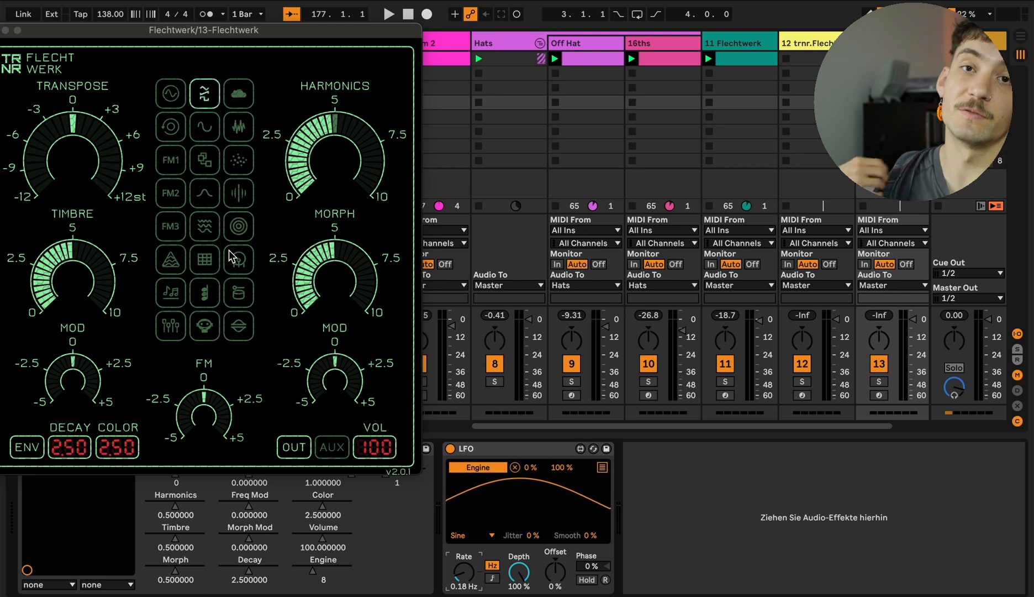
{"action": "left_click", "coordinate": [170, 292]}
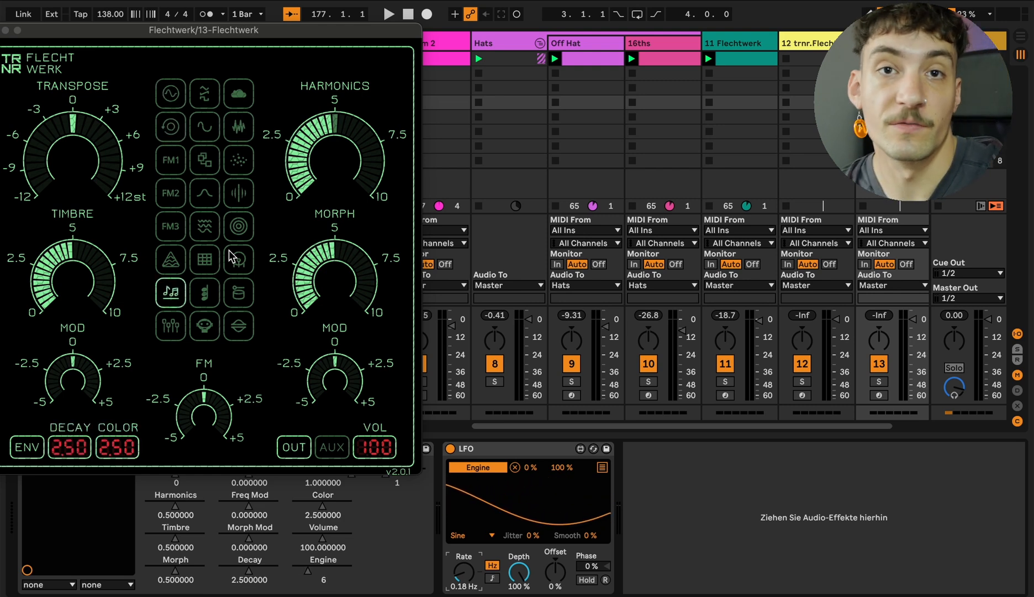
{"action": "left_click", "coordinate": [238, 326]}
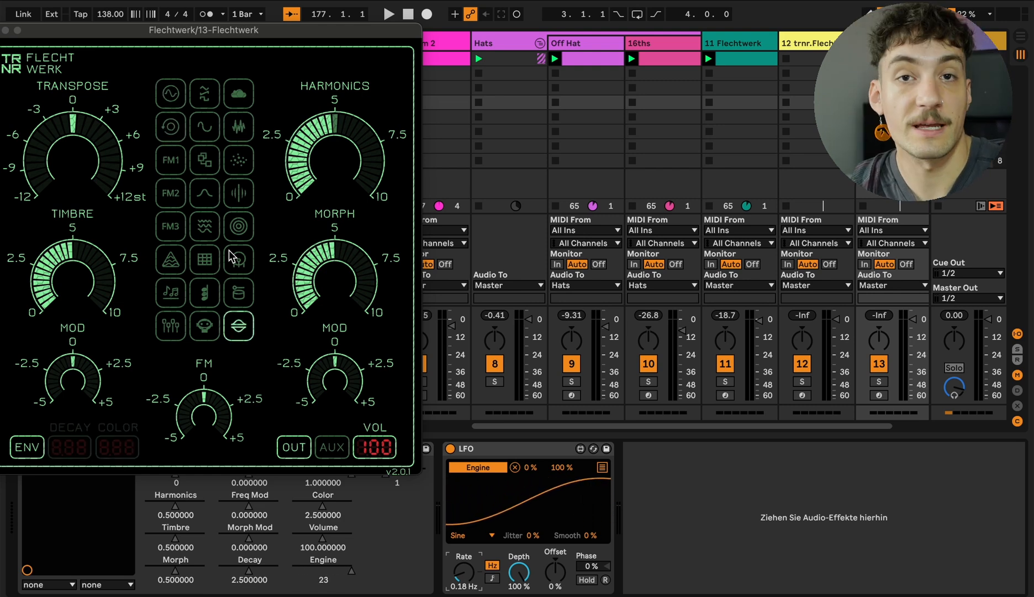
{"action": "left_click", "coordinate": [171, 160]}
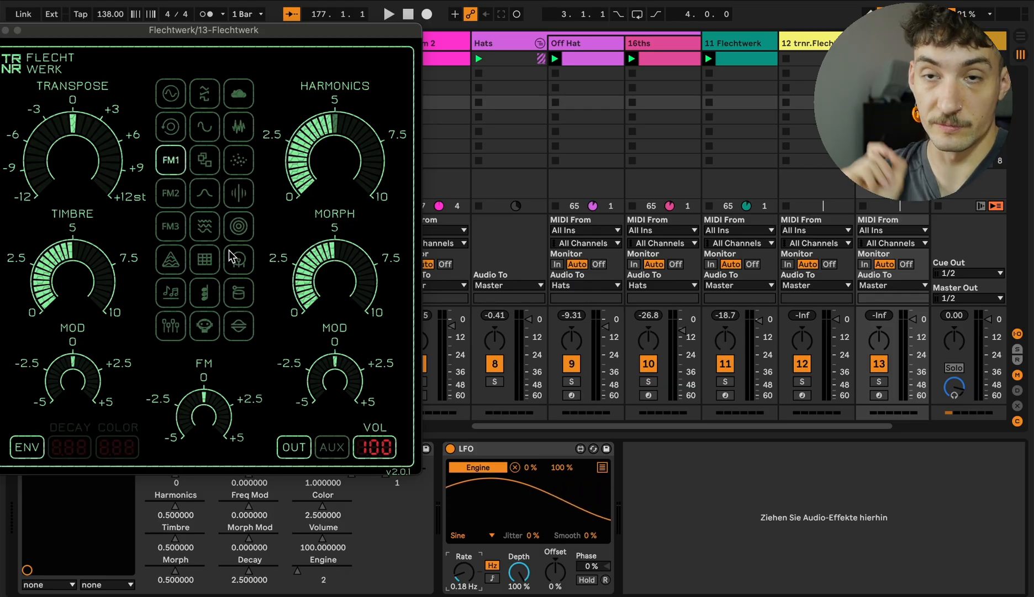
{"action": "left_click", "coordinate": [204, 225]}
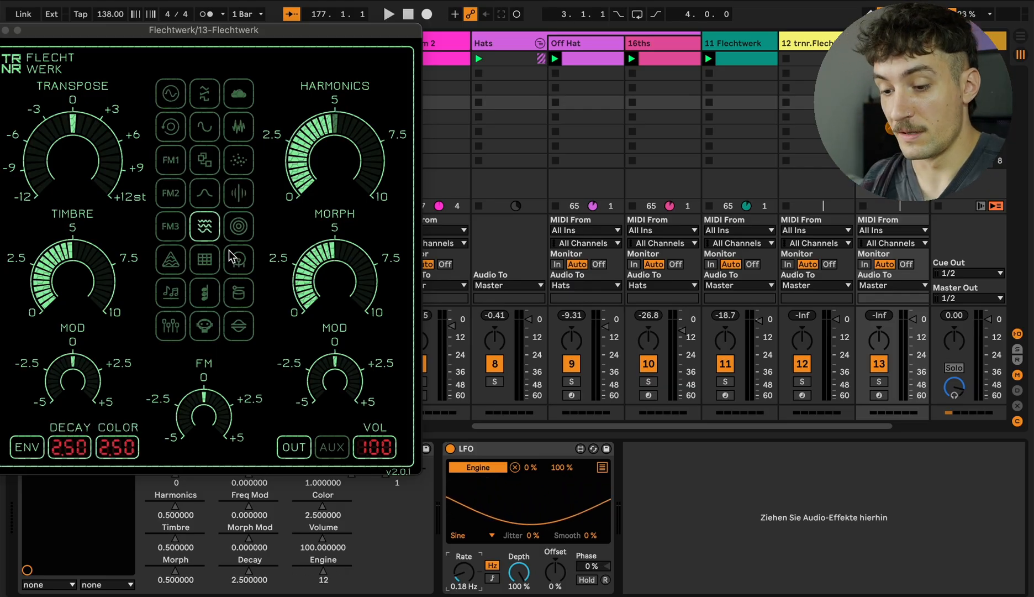
{"action": "left_click", "coordinate": [239, 192]}
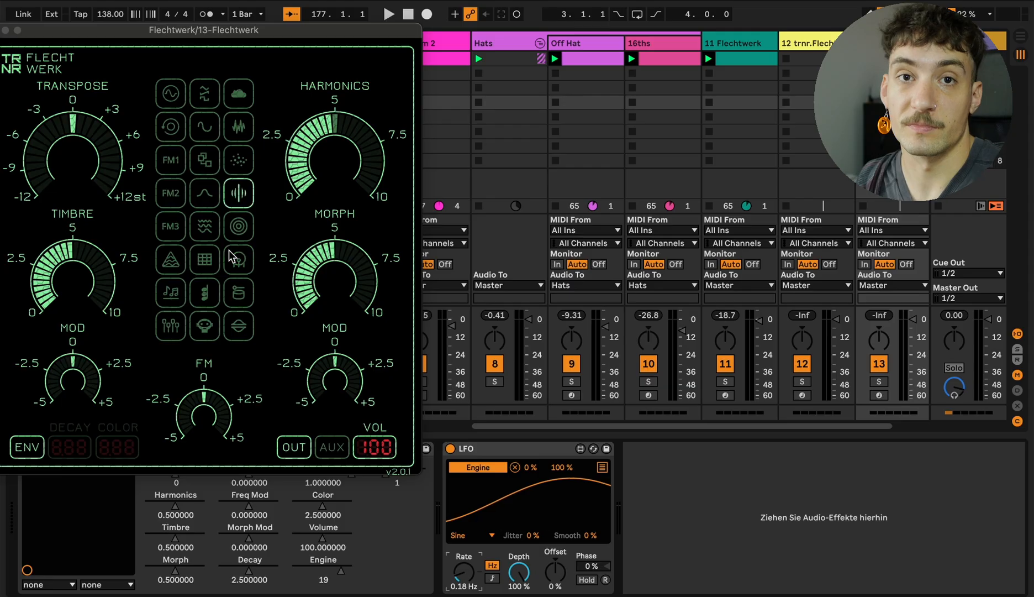
Keep following the engine switching, then close the Flechtwerk plugin window
{"action": "left_click", "coordinate": [170, 93]}
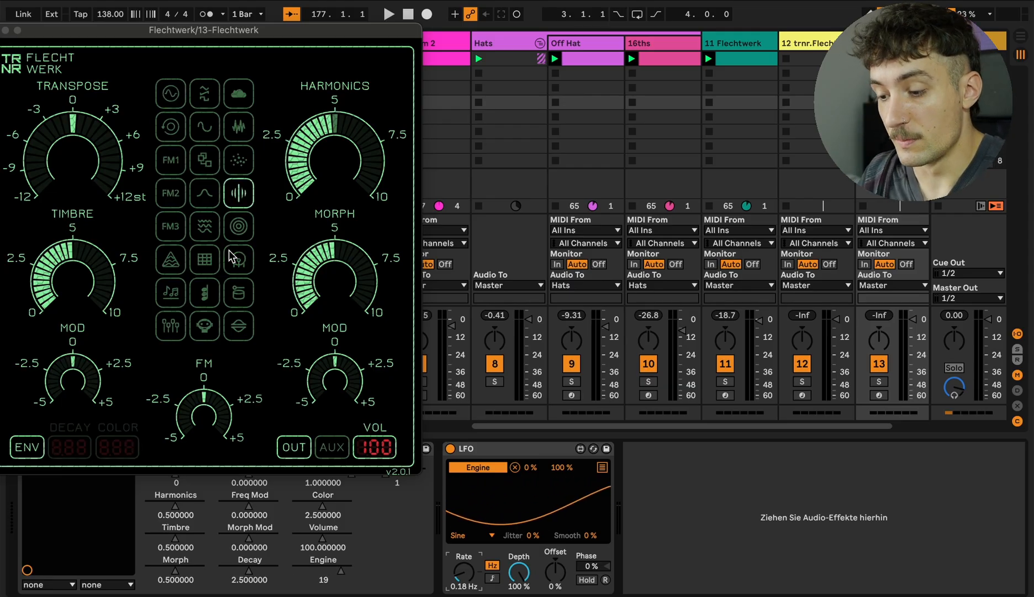
{"action": "left_click", "coordinate": [205, 260]}
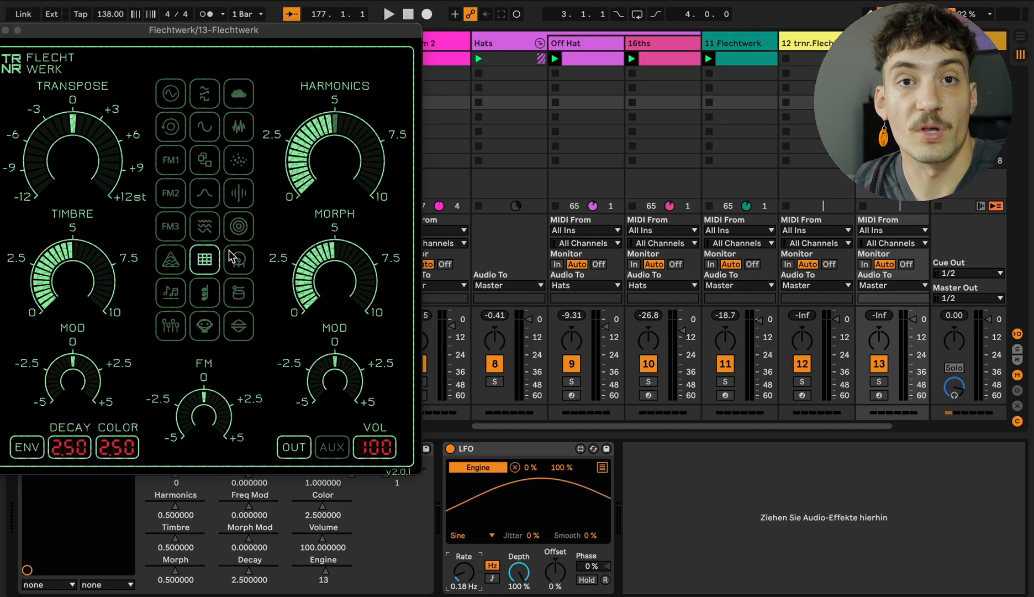
{"action": "left_click", "coordinate": [171, 160]}
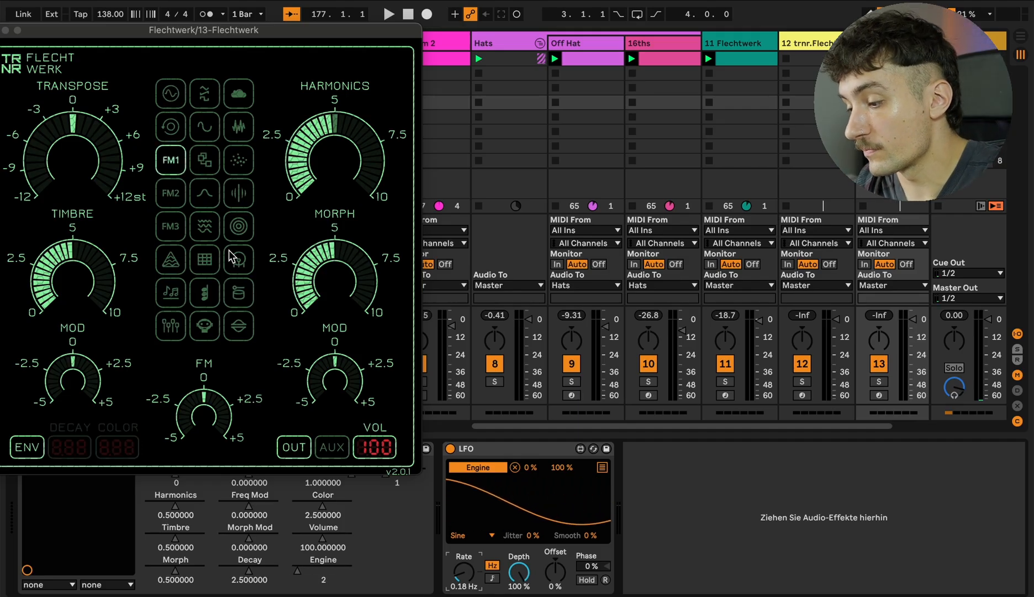
{"action": "left_click", "coordinate": [239, 326]}
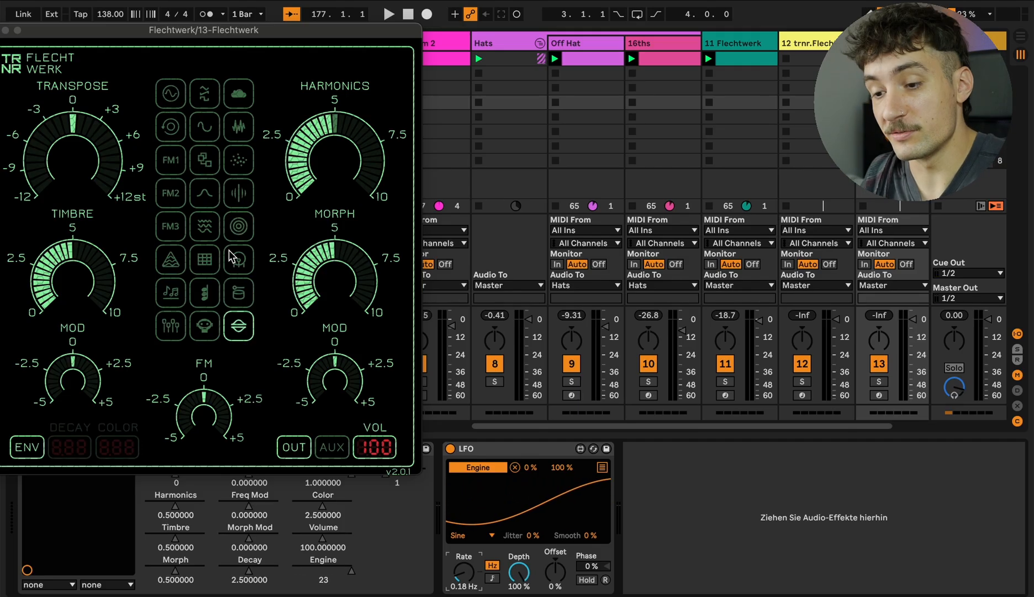
{"action": "left_click", "coordinate": [170, 293]}
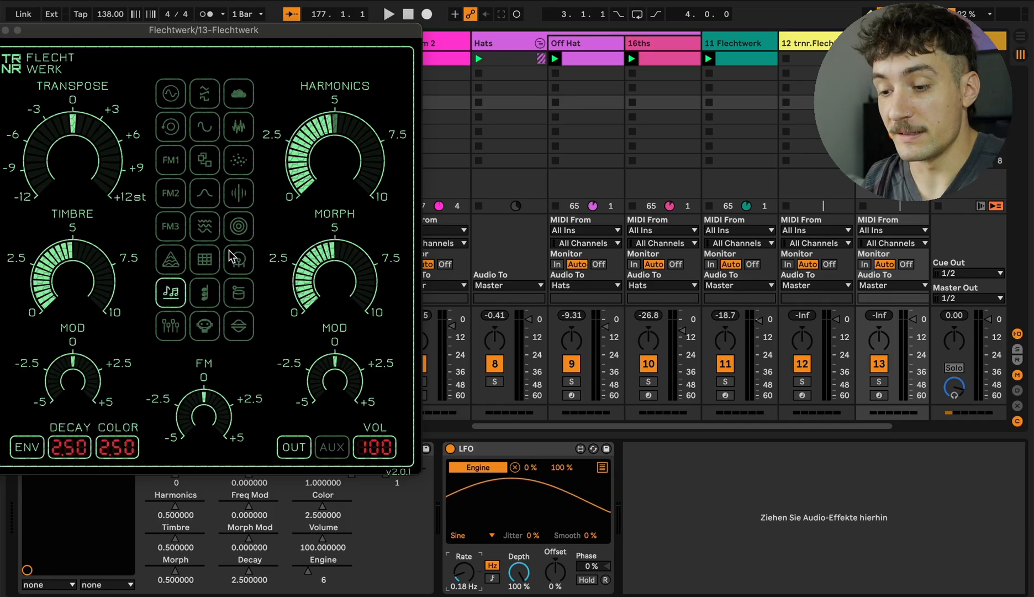
{"action": "left_click", "coordinate": [170, 326]}
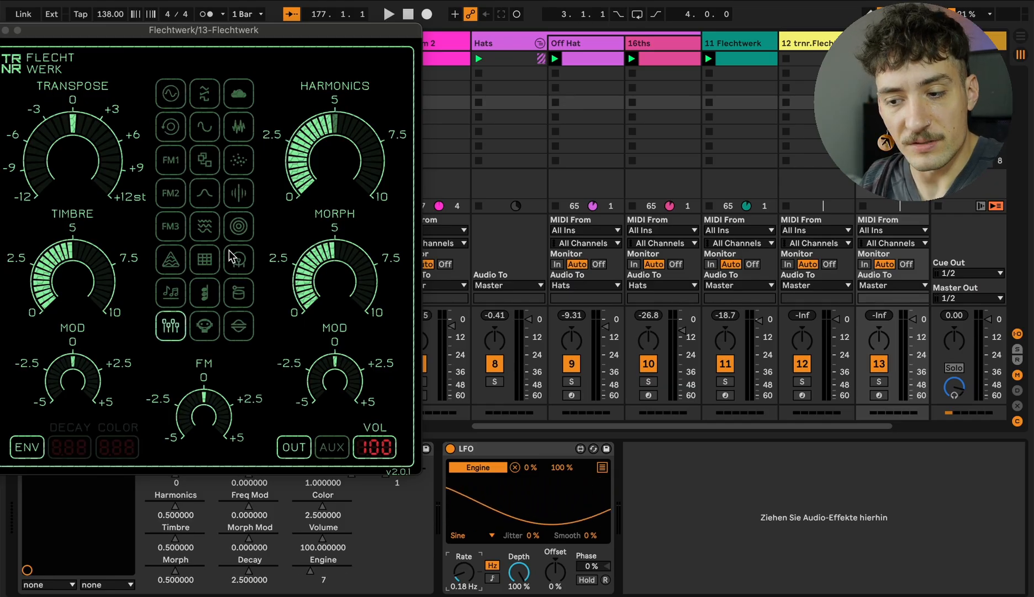
{"action": "left_click", "coordinate": [238, 292]}
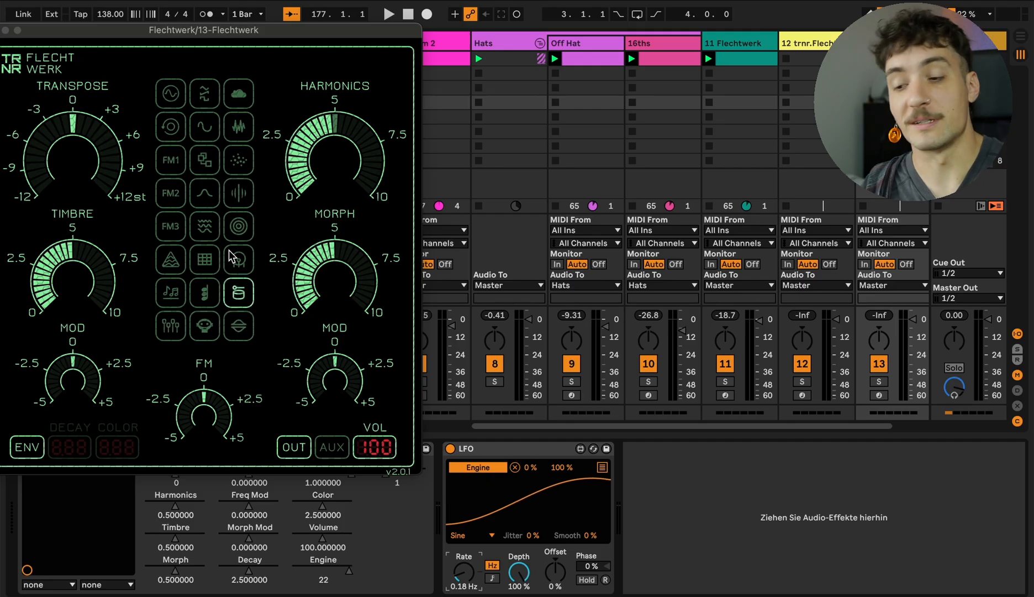
{"action": "left_click", "coordinate": [170, 126]}
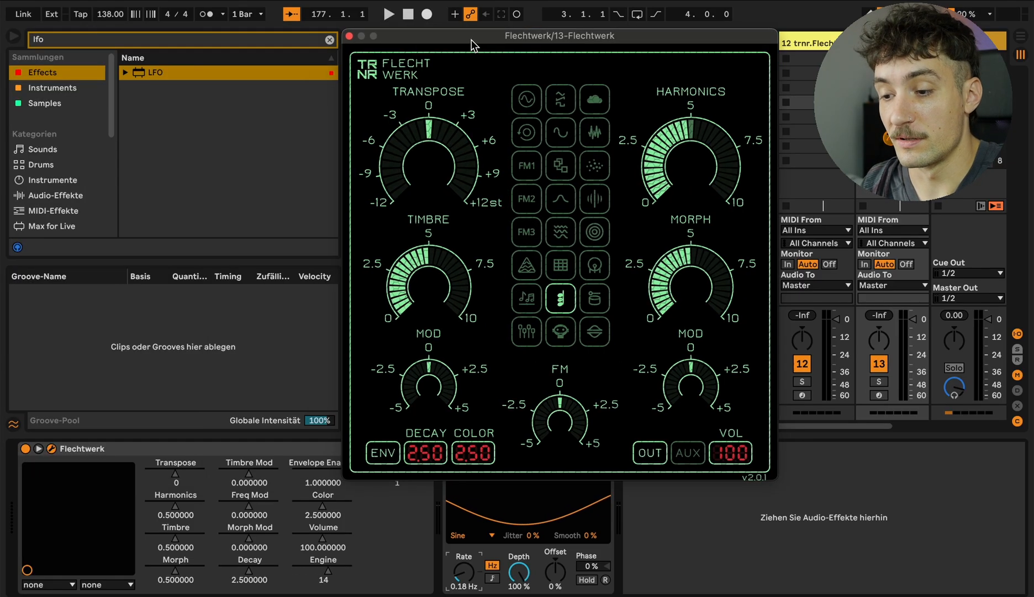
{"action": "left_click", "coordinate": [592, 165]}
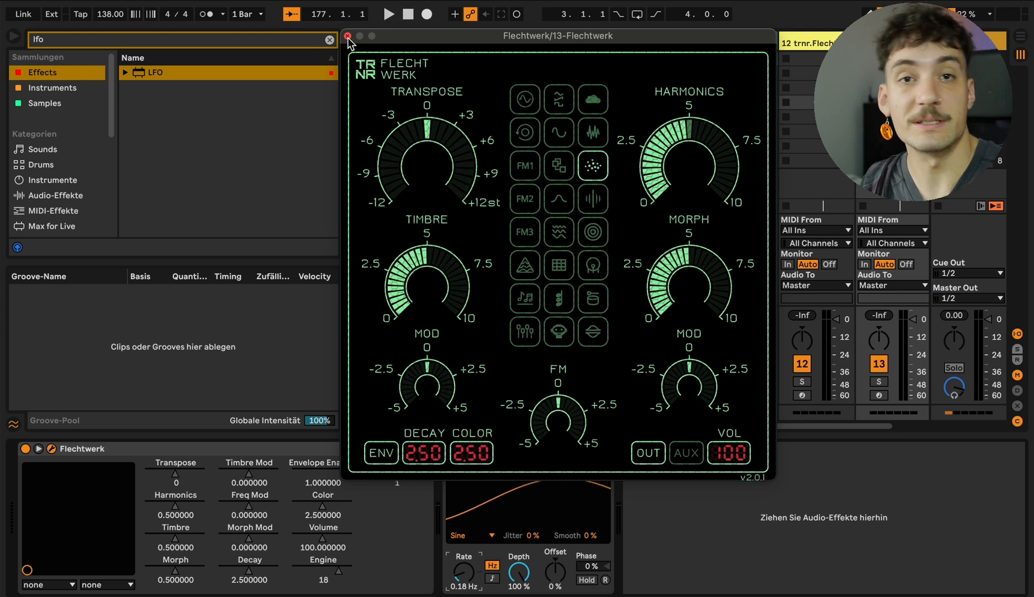
{"action": "left_click", "coordinate": [524, 99]}
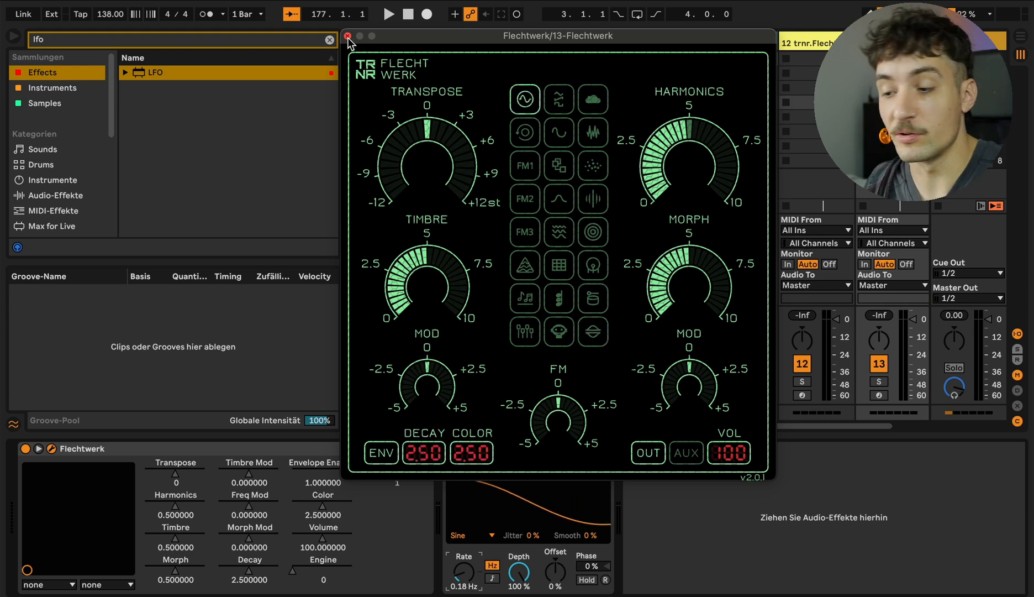
{"action": "left_click", "coordinate": [348, 34]}
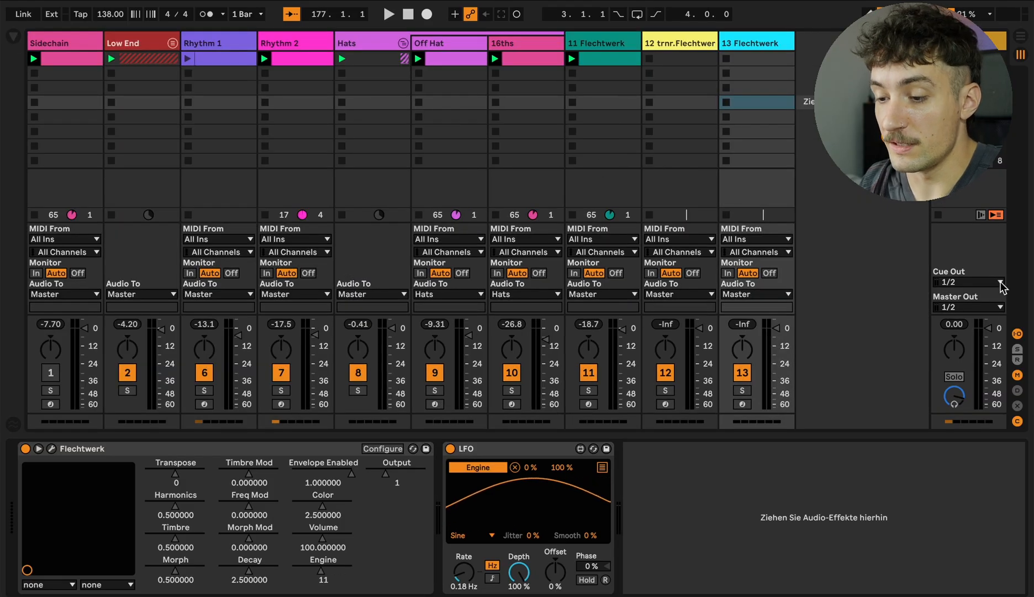
Solo the Rhythm 1 track and bring up its Flechtwerk synth editor
{"action": "left_click", "coordinate": [365, 43]}
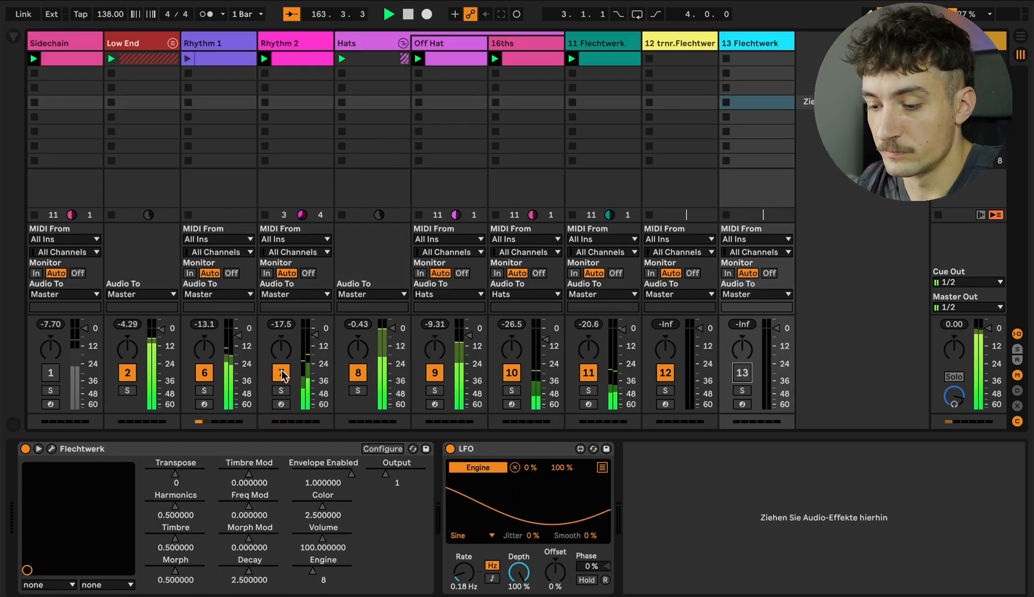
{"action": "left_click", "coordinate": [281, 391]}
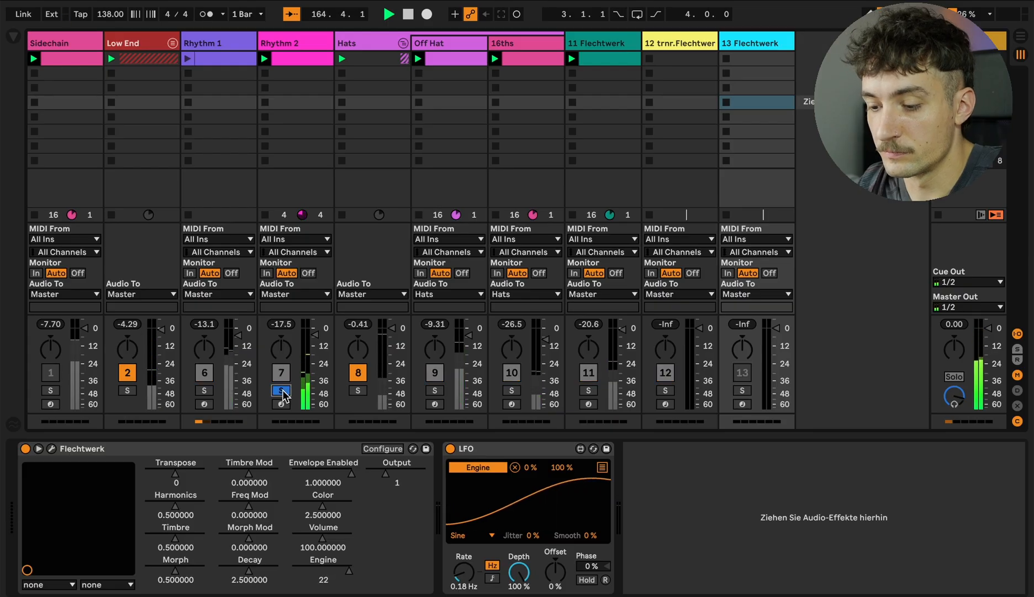
{"action": "left_click", "coordinate": [216, 43]}
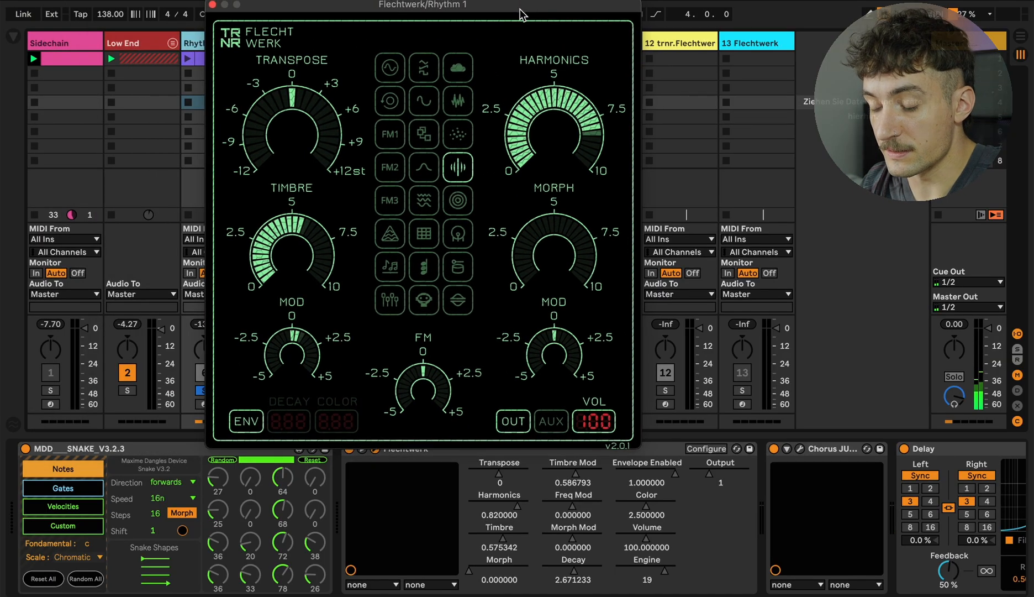
Move the Flechtwerk editor to the right side so Rhythm 1's clips and mixer show
{"action": "left_click_drag", "start_coordinate": [422, 6], "coordinate": [726, 12]}
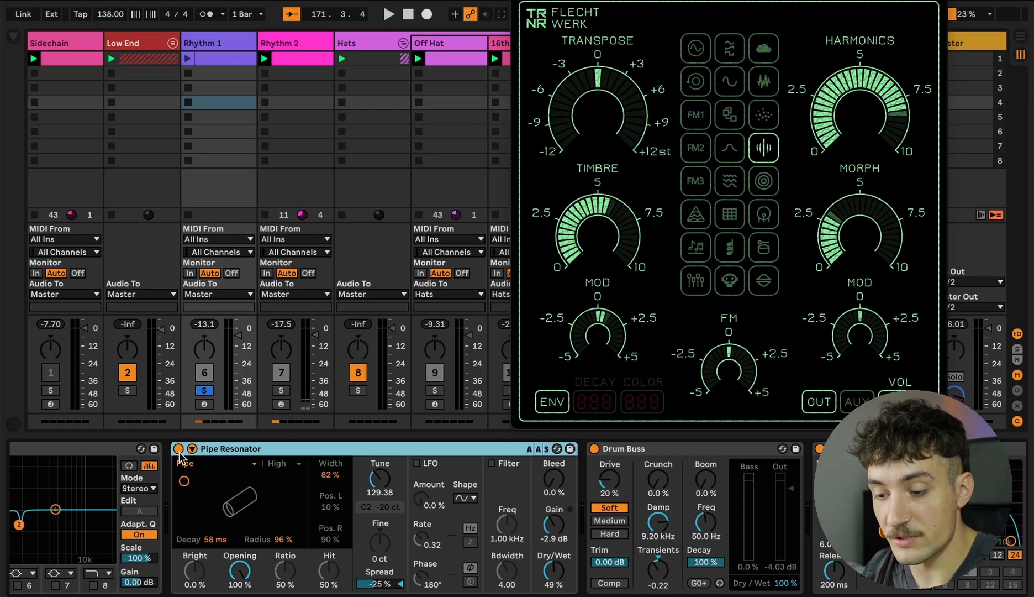
Scroll Rhythm 1's device chain right to the Auto Filter, OTT and Utility devices
{"action": "left_click", "coordinate": [387, 14]}
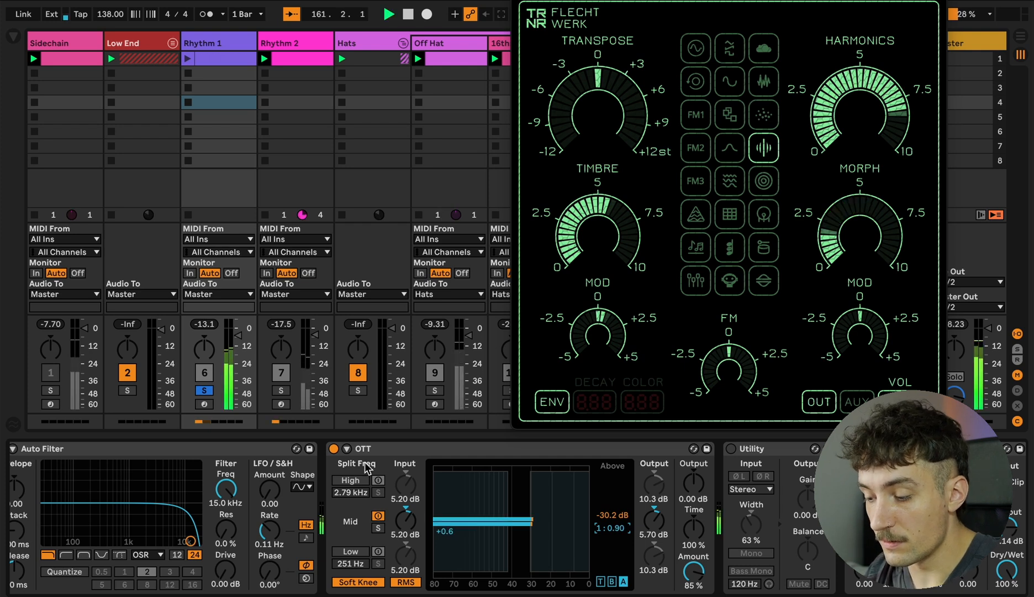
{"action": "left_click", "coordinate": [334, 449]}
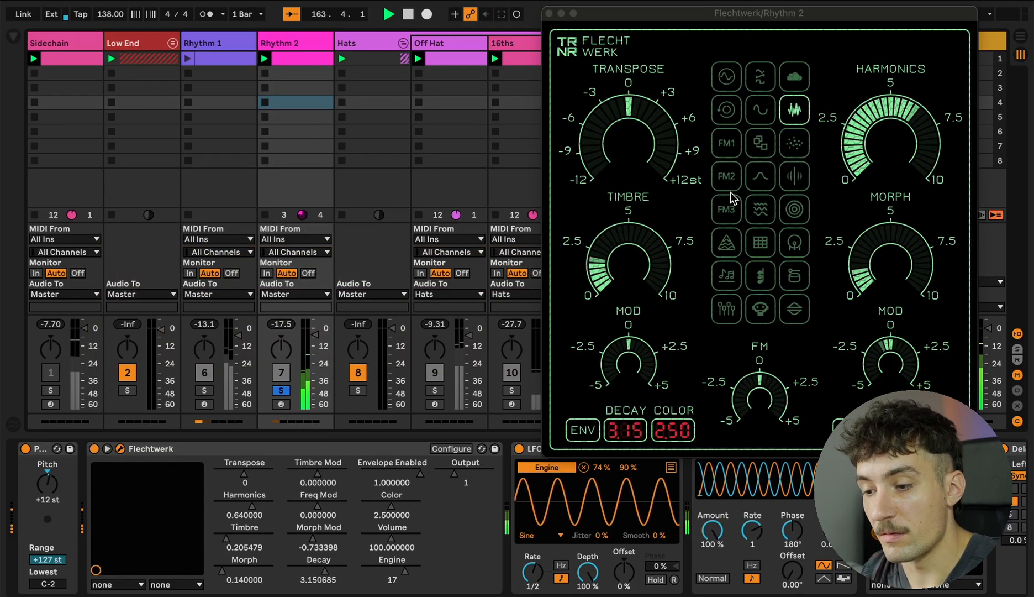
Listen to Rhythm 2 soloed while the mapped LFO switches Flechtwerk's Engine parameter
{"action": "left_click", "coordinate": [793, 209]}
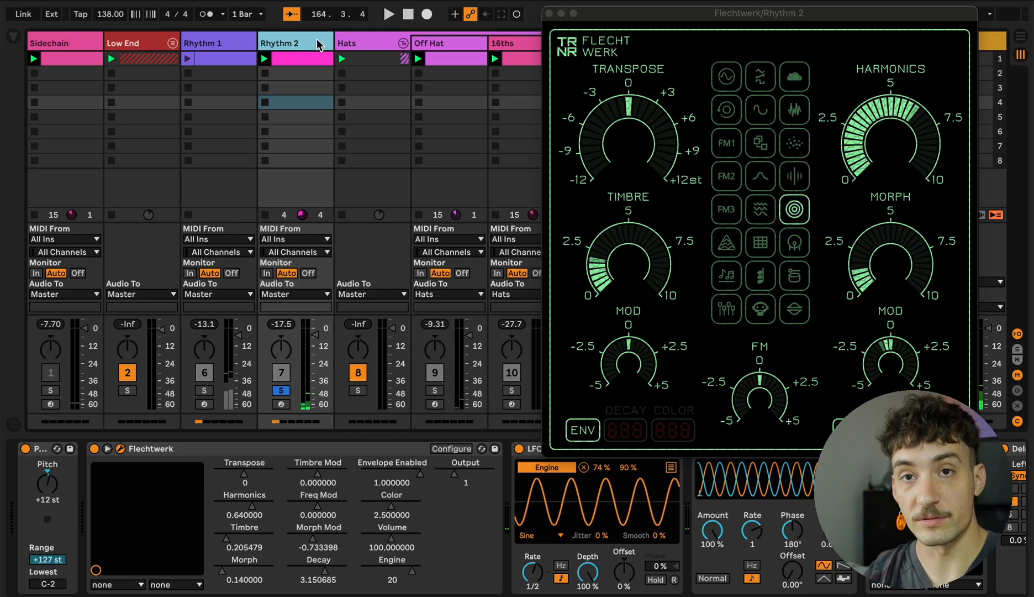
{"action": "left_click", "coordinate": [794, 109]}
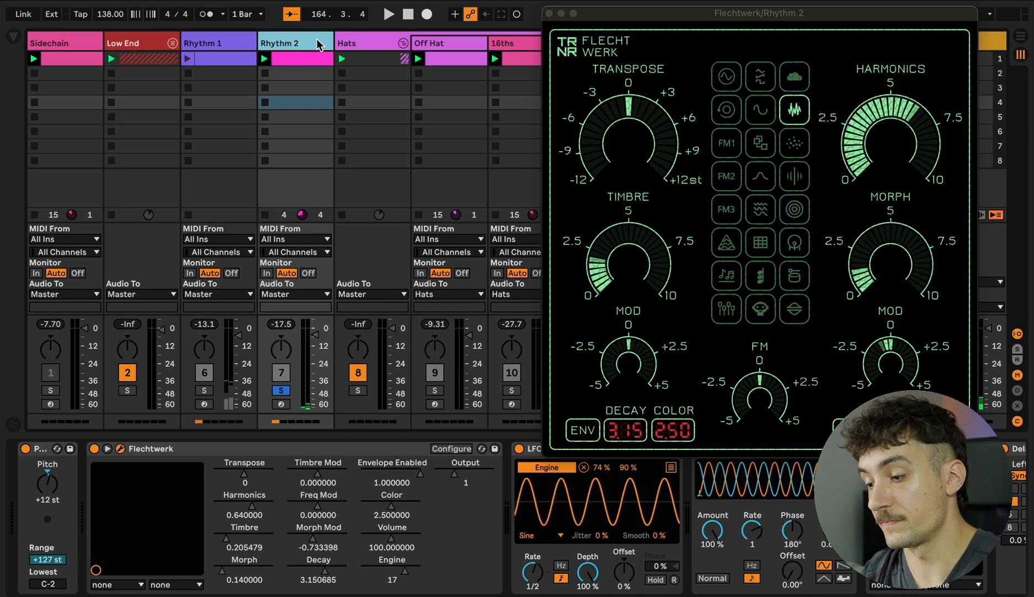
{"action": "left_click", "coordinate": [795, 175]}
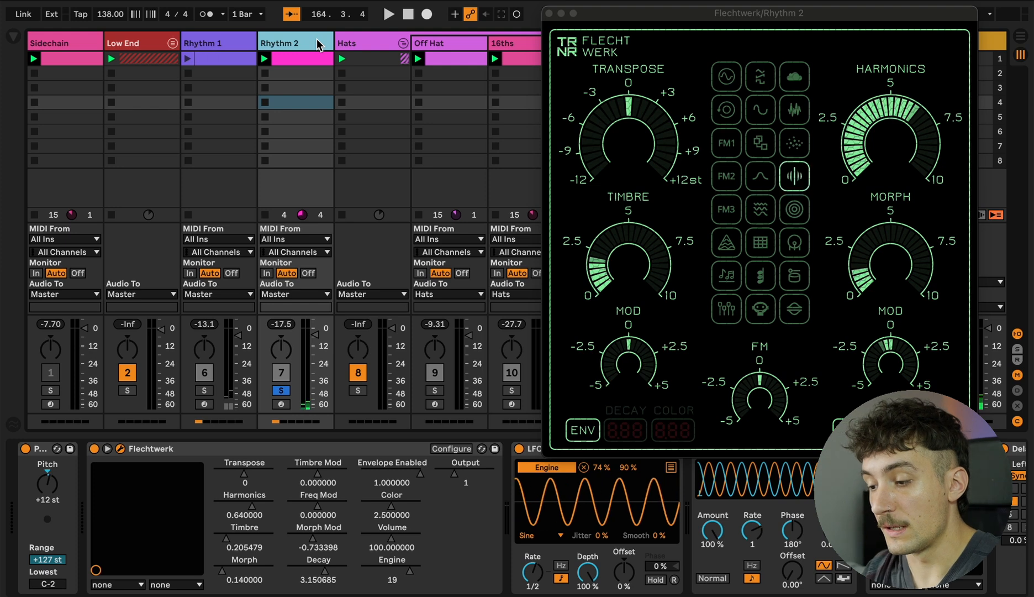
{"action": "left_click", "coordinate": [794, 242]}
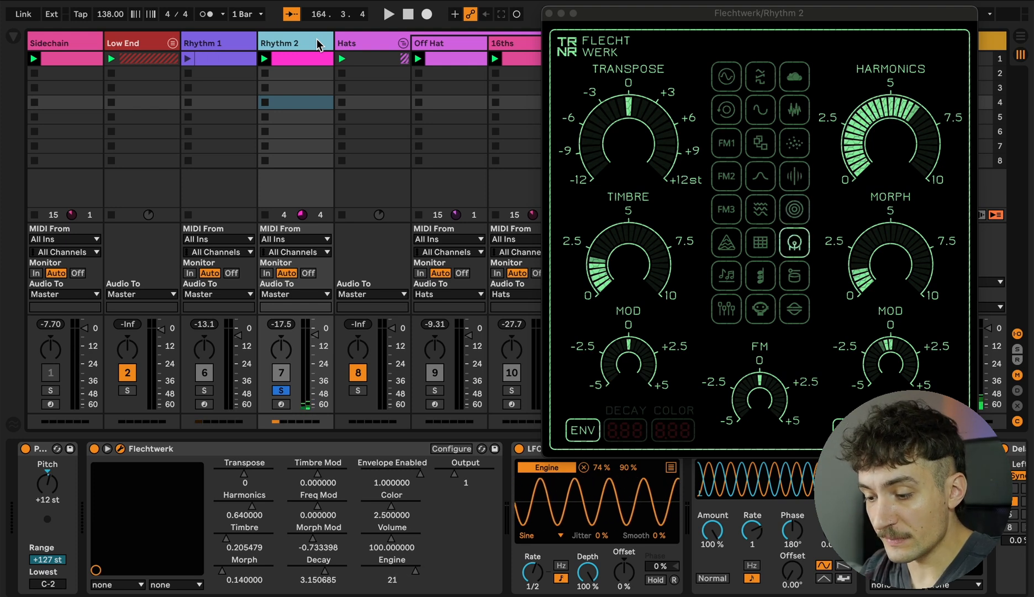
{"action": "left_click", "coordinate": [795, 142]}
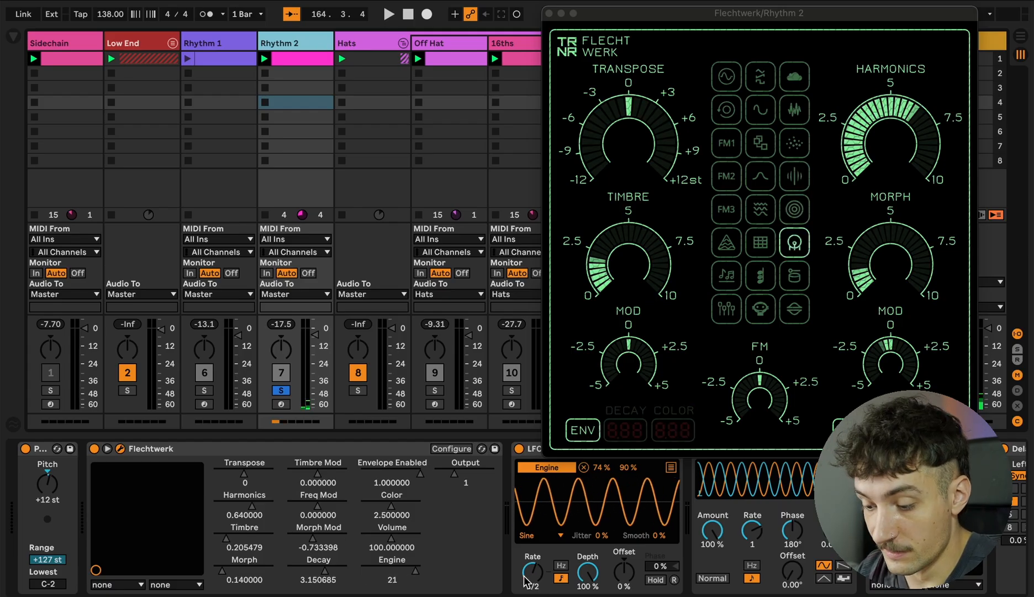
{"action": "left_click", "coordinate": [793, 177]}
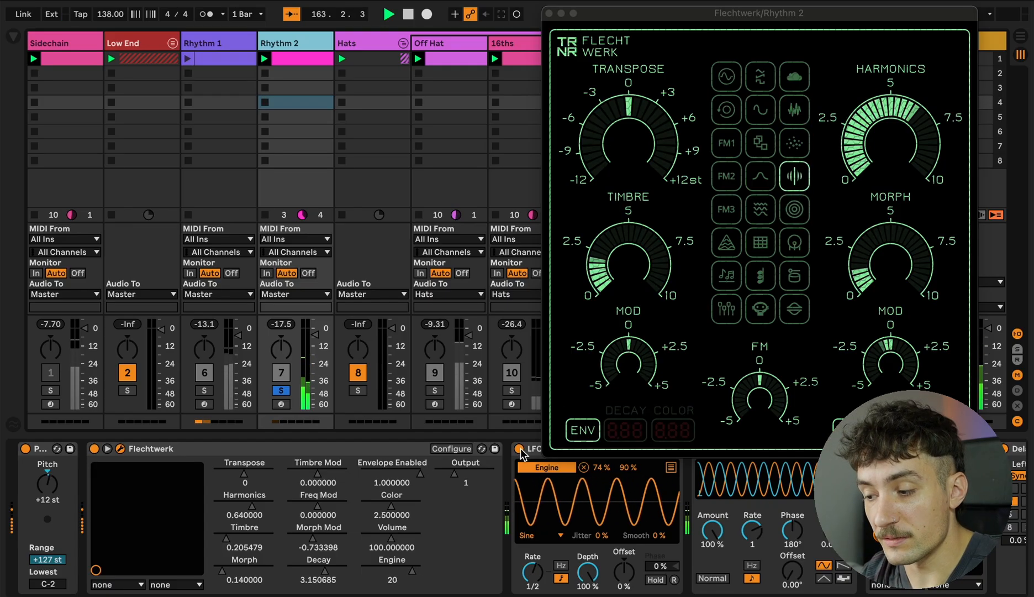
{"action": "left_click", "coordinate": [793, 209]}
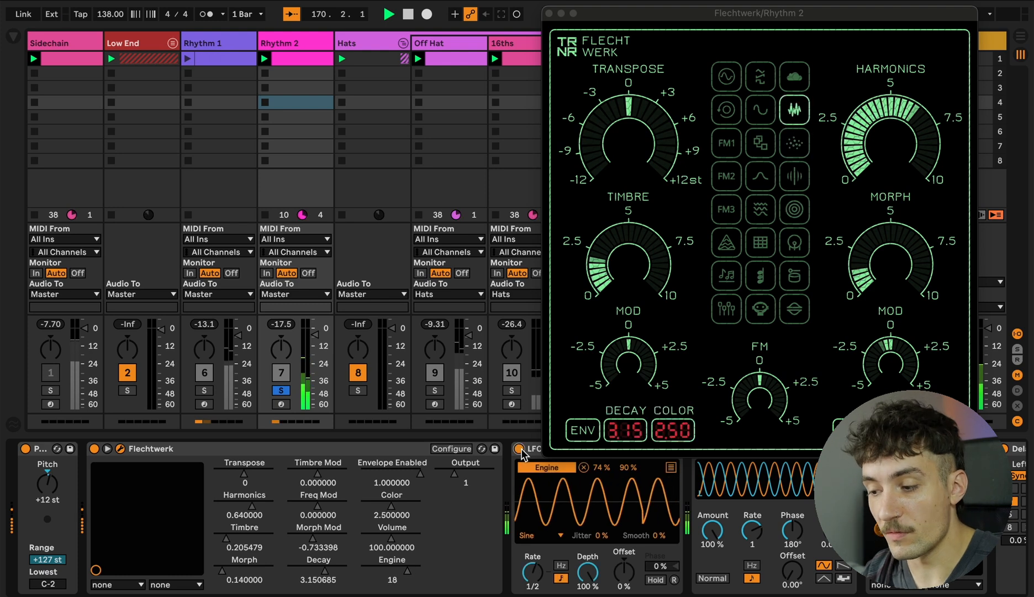
{"action": "left_click", "coordinate": [794, 242]}
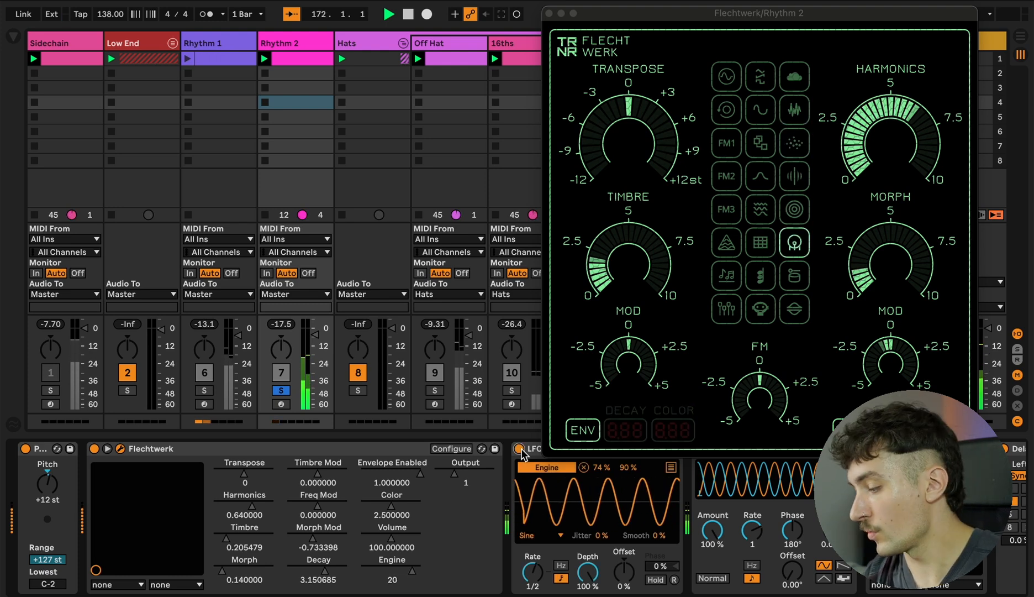
{"action": "left_click", "coordinate": [794, 143]}
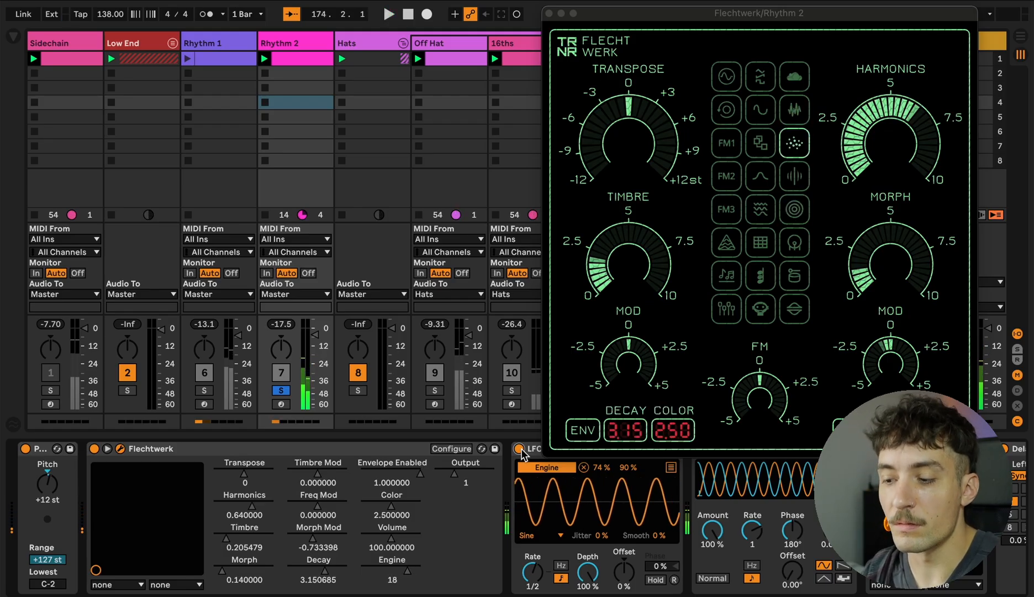
{"action": "left_click", "coordinate": [795, 242]}
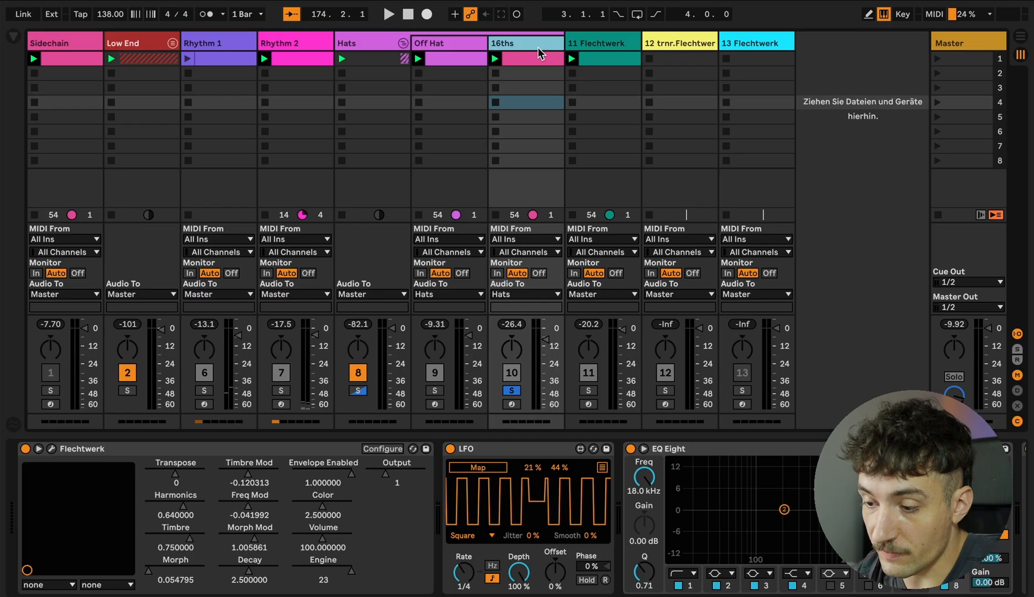
Solo the 16ths track to show its Flechtwerk, square-wave LFO and EQ Eight chain
{"action": "left_click", "coordinate": [389, 13]}
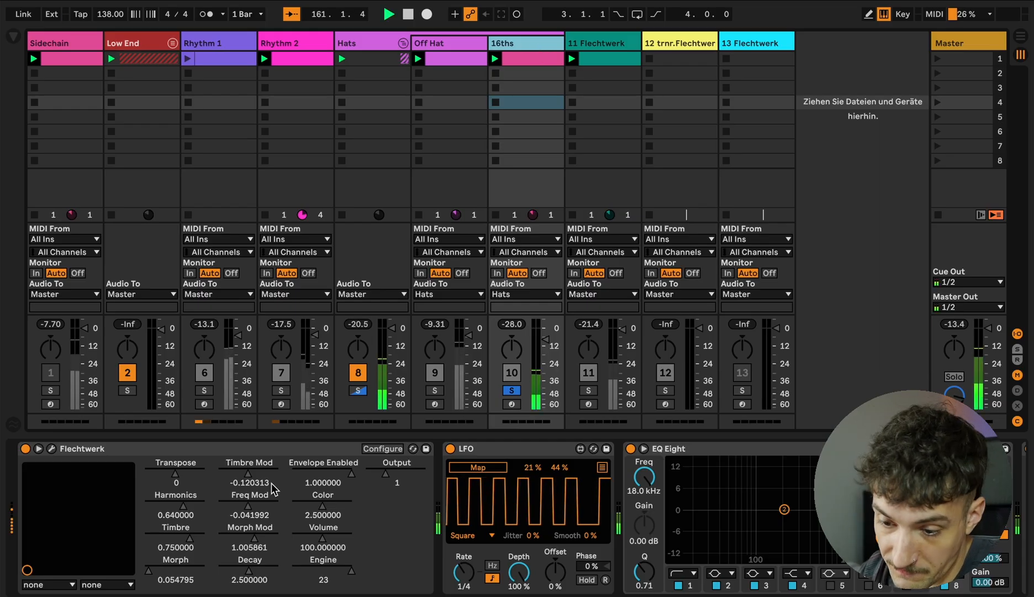
{"action": "left_click", "coordinate": [50, 449]}
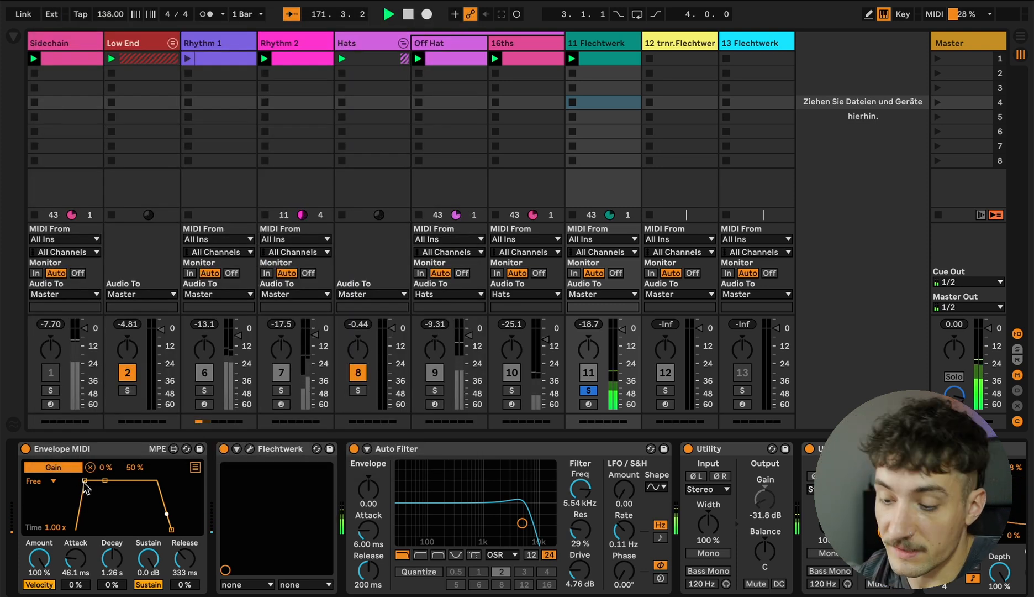
Solo track 11 Flechtwerk and view its Envelope MIDI, Auto Filter and Utility chain
{"action": "left_click", "coordinate": [24, 449]}
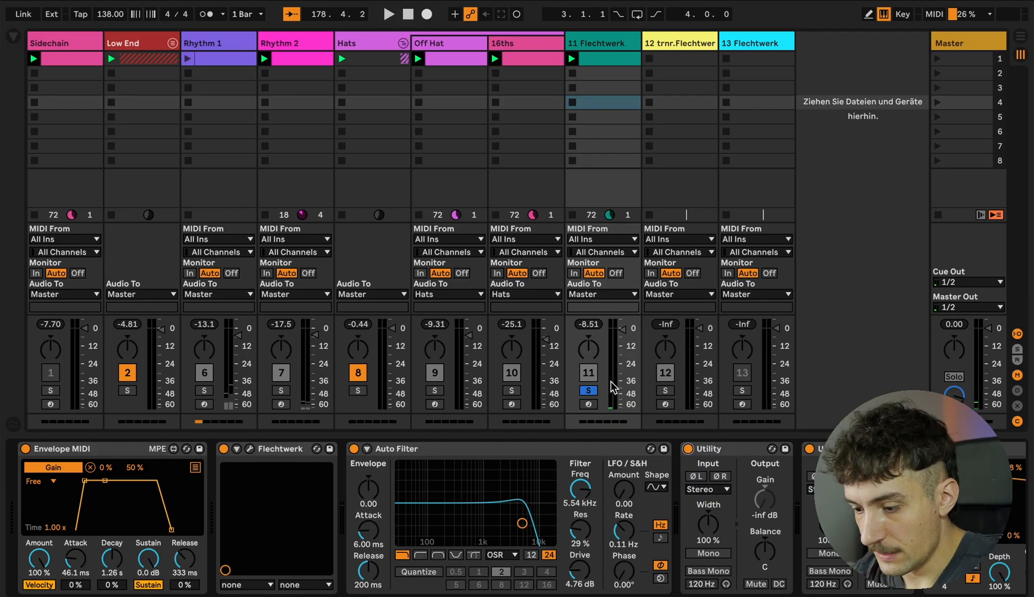
{"action": "left_click", "coordinate": [389, 13]}
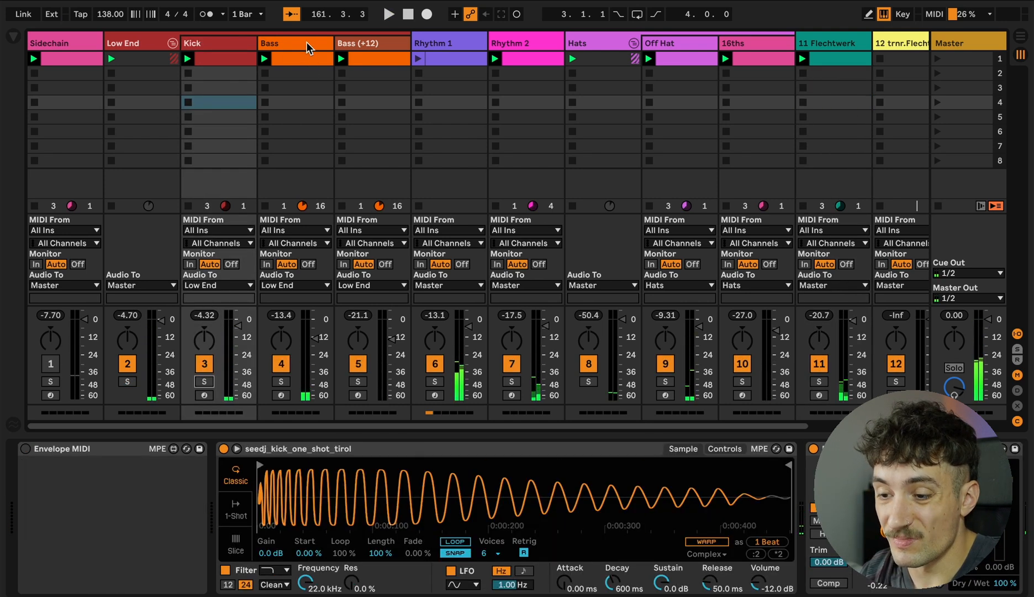
Solo the Bass track, check its Flechtwerk window, then focus 12 trnr.Flechtwerk's bare device
{"action": "left_click", "coordinate": [296, 43]}
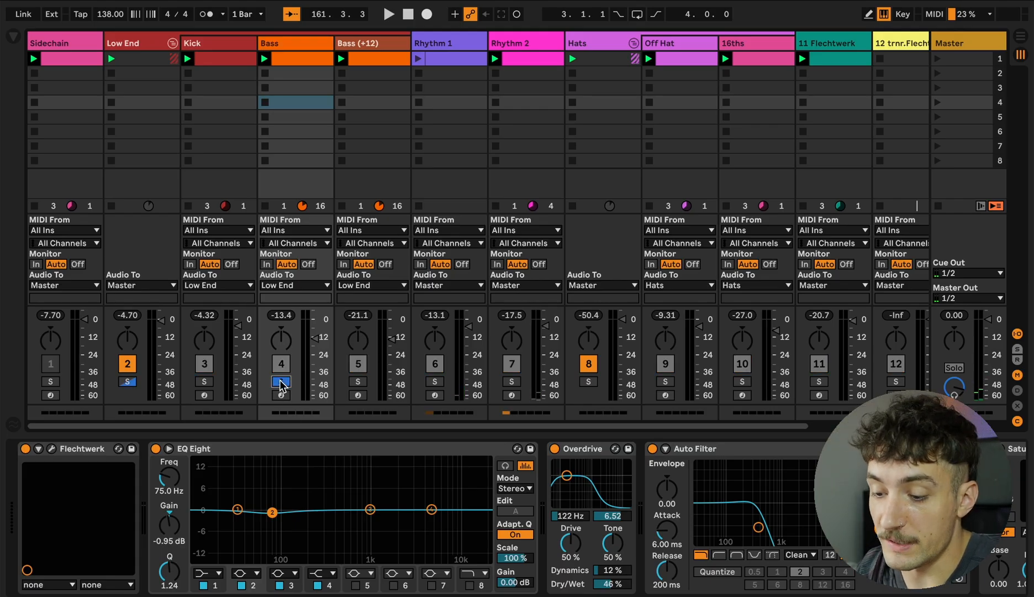
{"action": "left_click", "coordinate": [389, 13]}
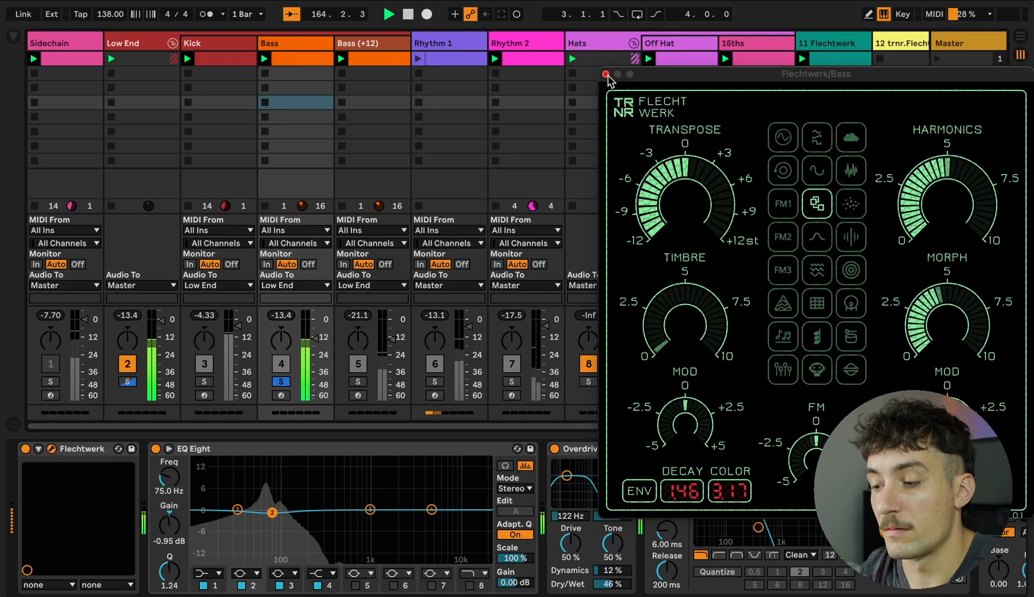
{"action": "left_click", "coordinate": [605, 73]}
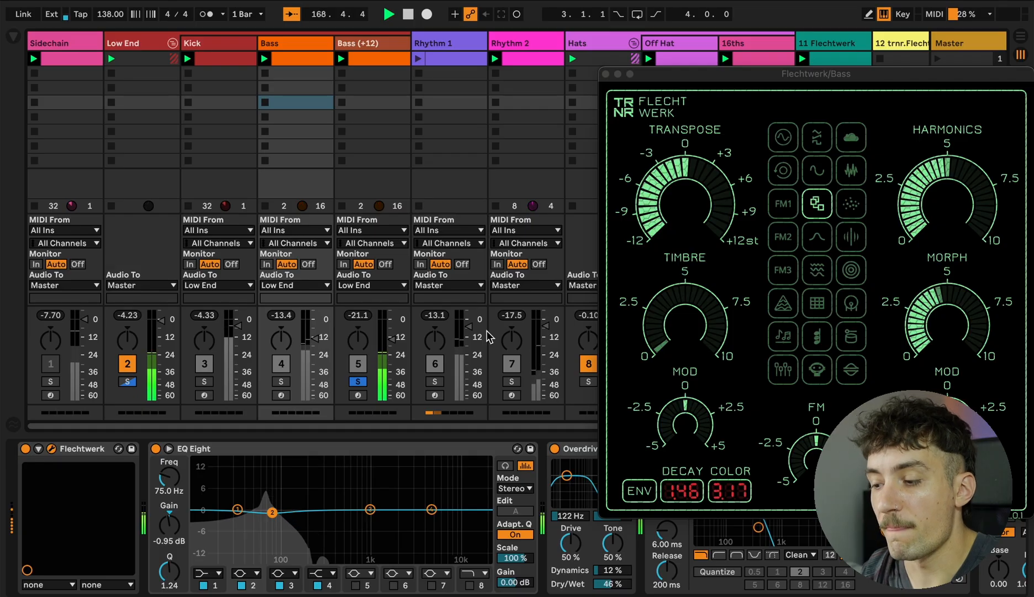
{"action": "left_click", "coordinate": [358, 381]}
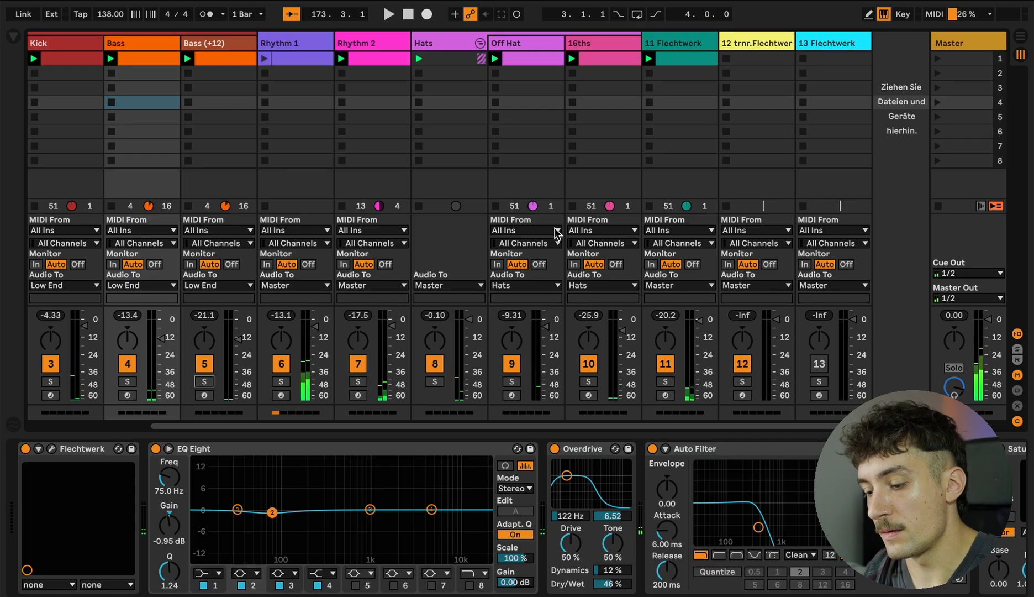
{"action": "left_click", "coordinate": [756, 43]}
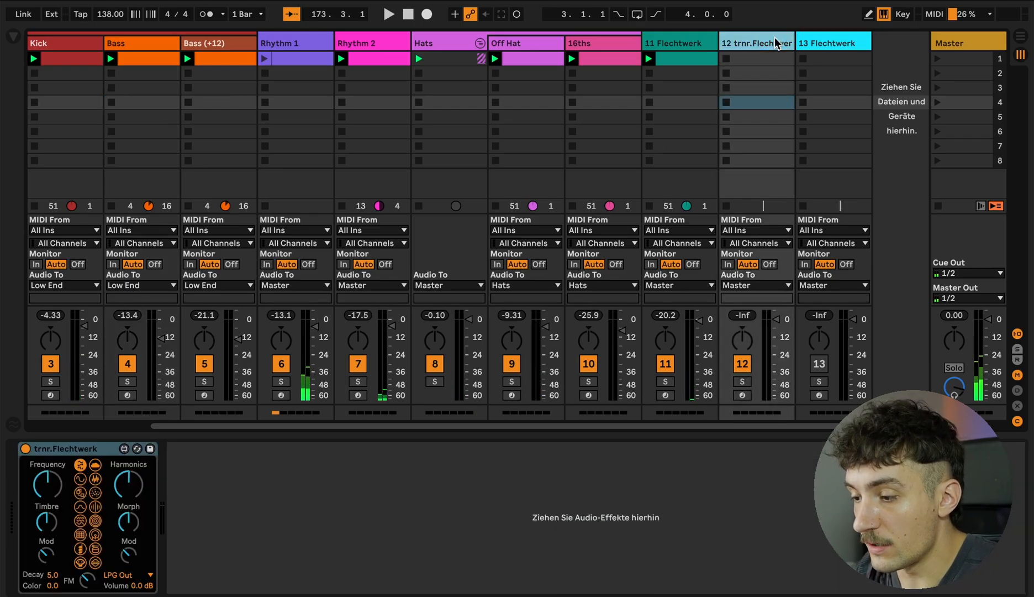